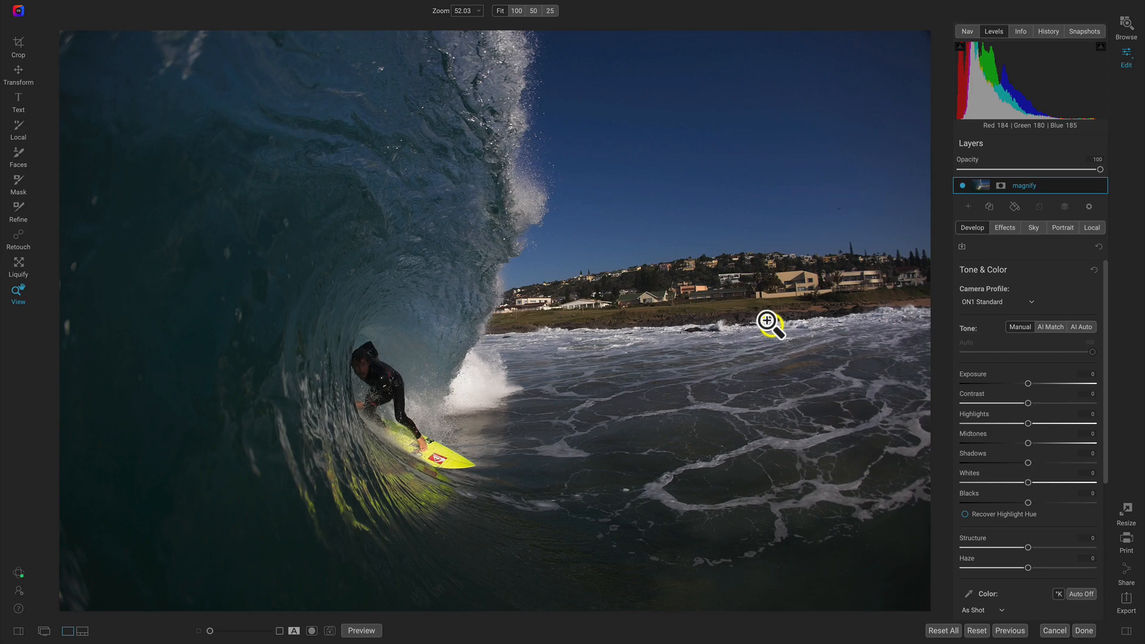
pyautogui.moveTo(417, 338)
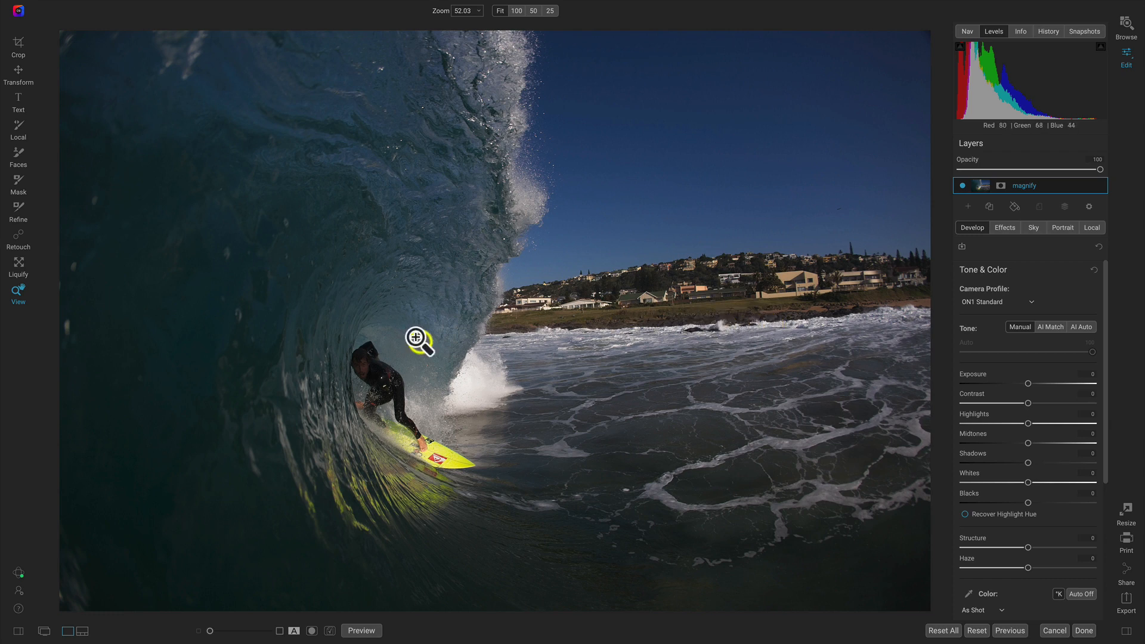
pyautogui.moveTo(385, 345)
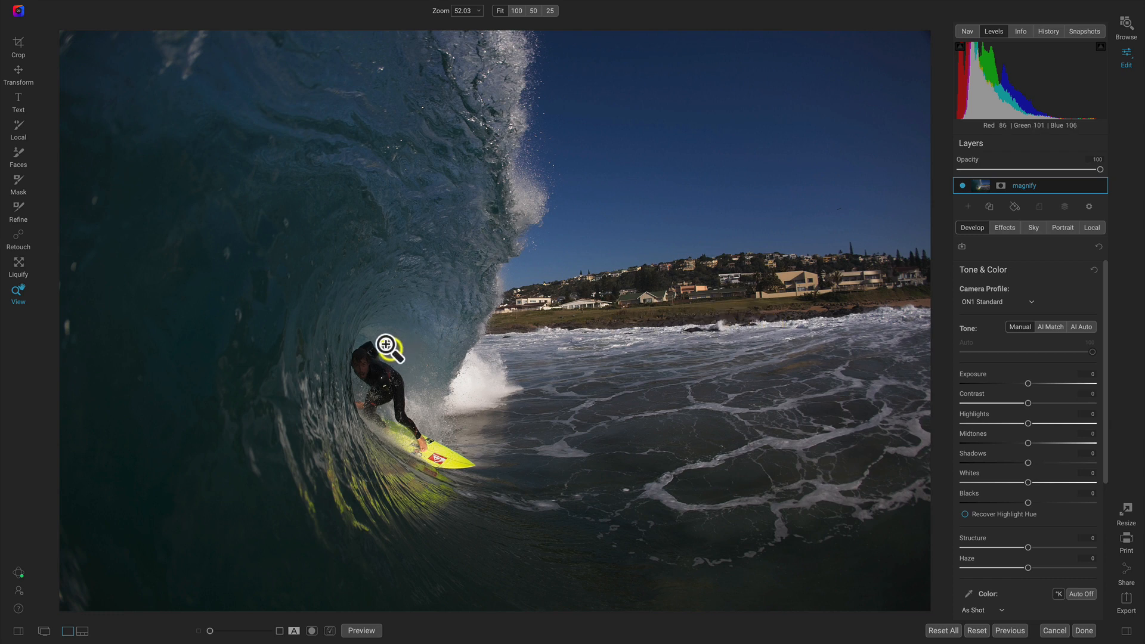
pyautogui.moveTo(405, 445)
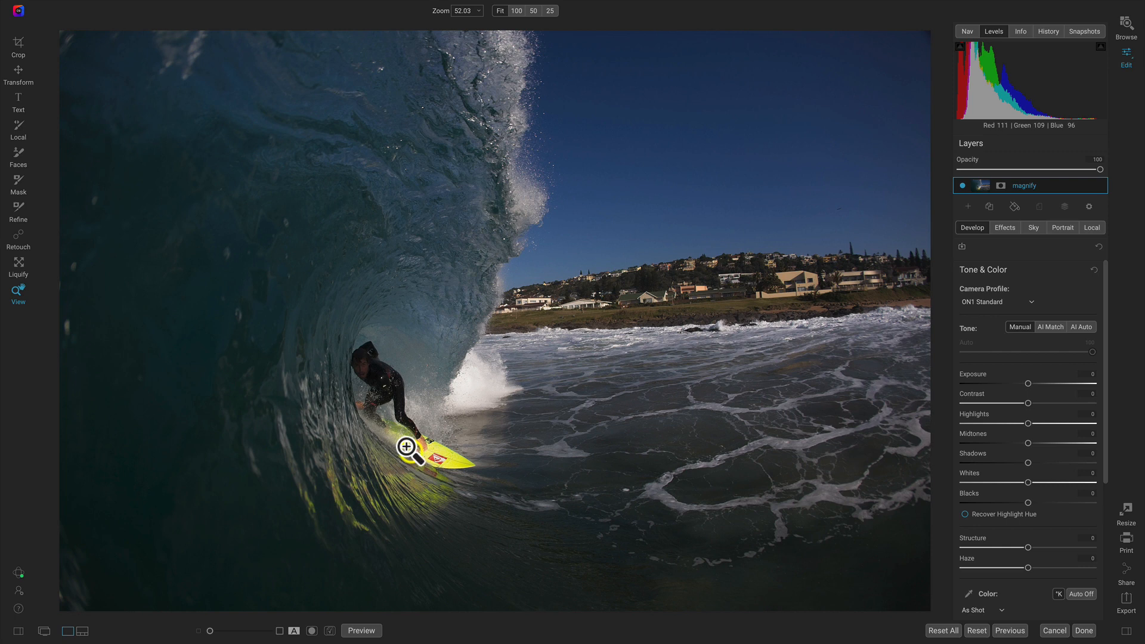
pyautogui.moveTo(359, 356)
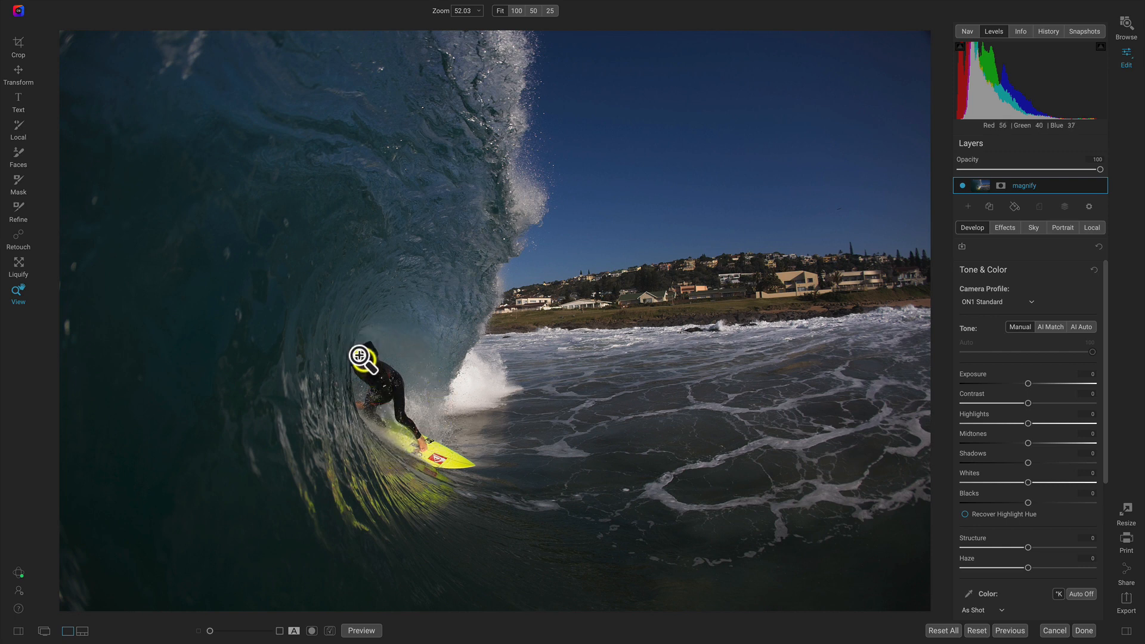
pyautogui.moveTo(383, 366)
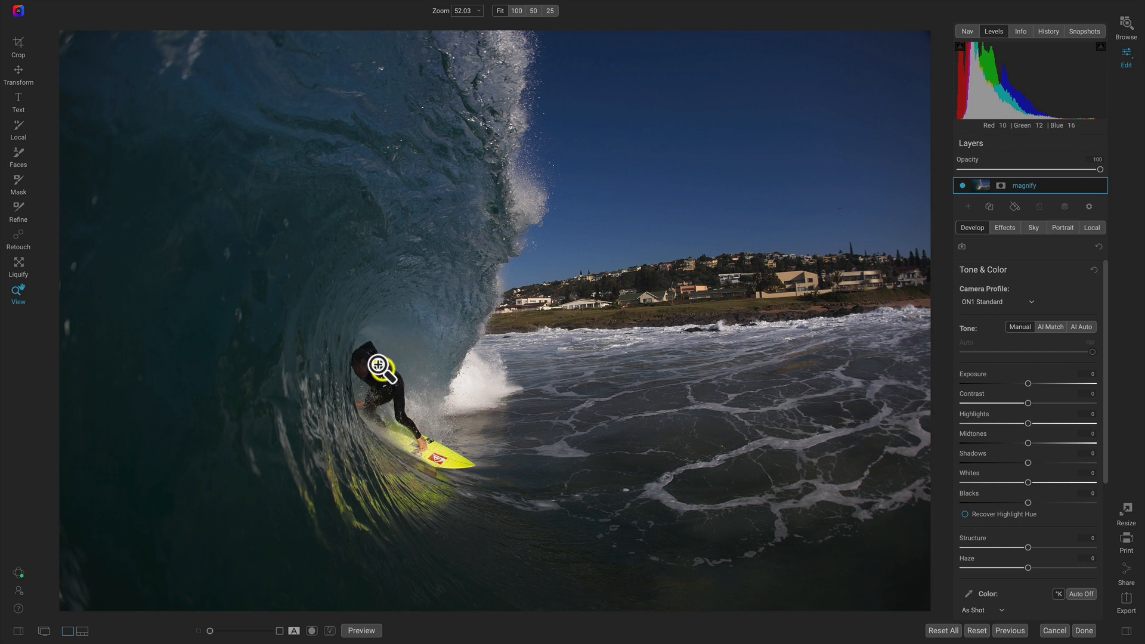
pyautogui.moveTo(45, 277)
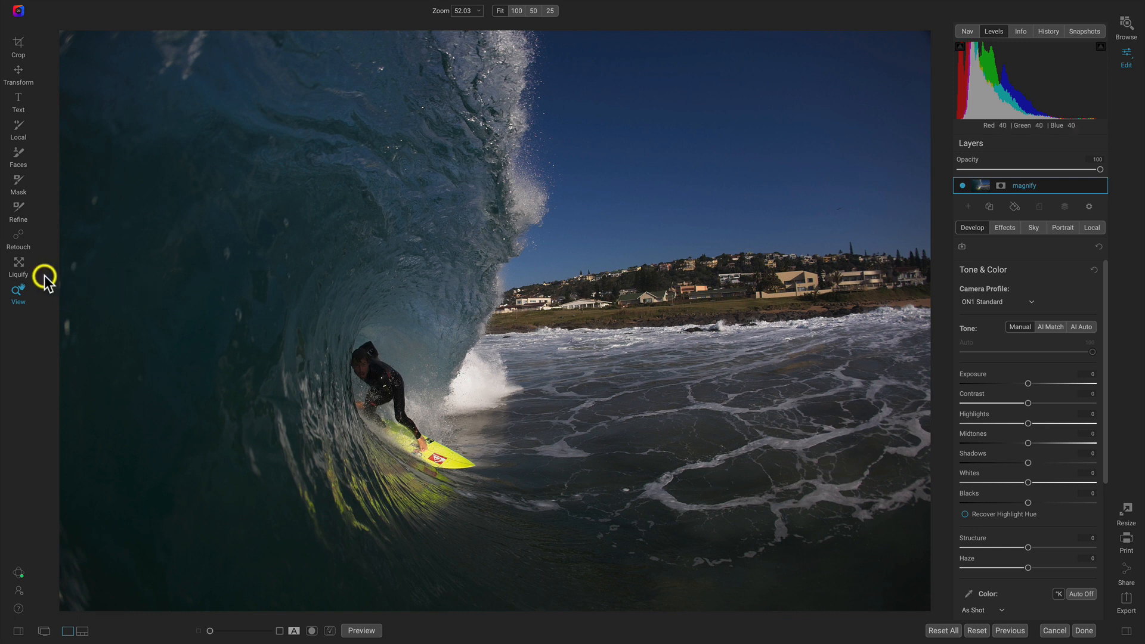
# Activate the Liquify tool from the left toolbar over the surfing photo
pyautogui.click(18, 262)
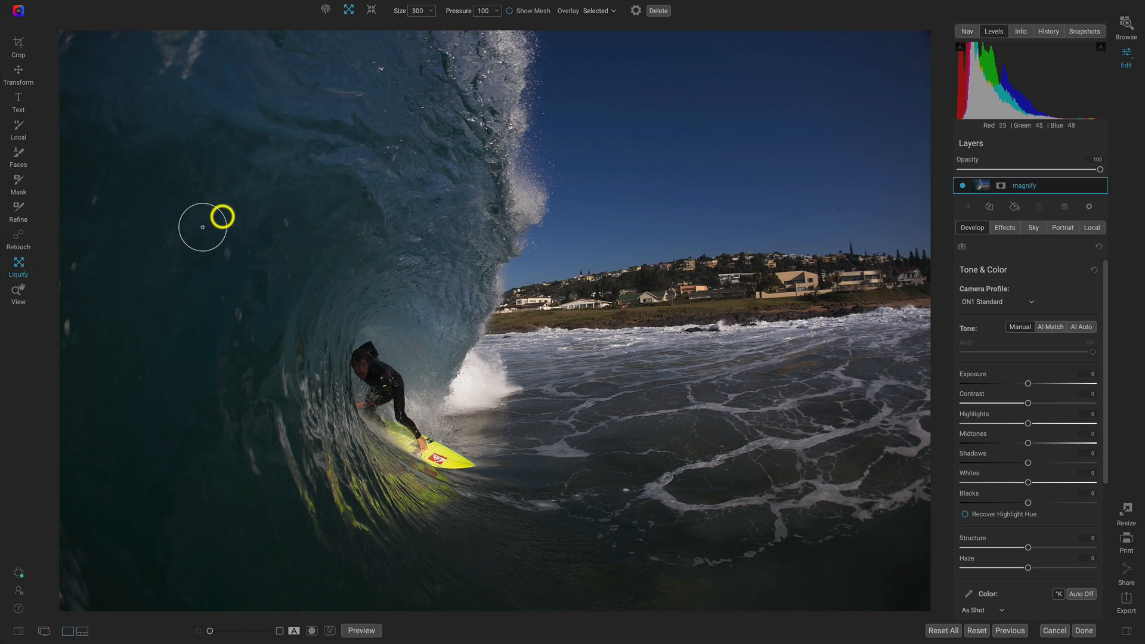
pyautogui.moveTo(342, 82)
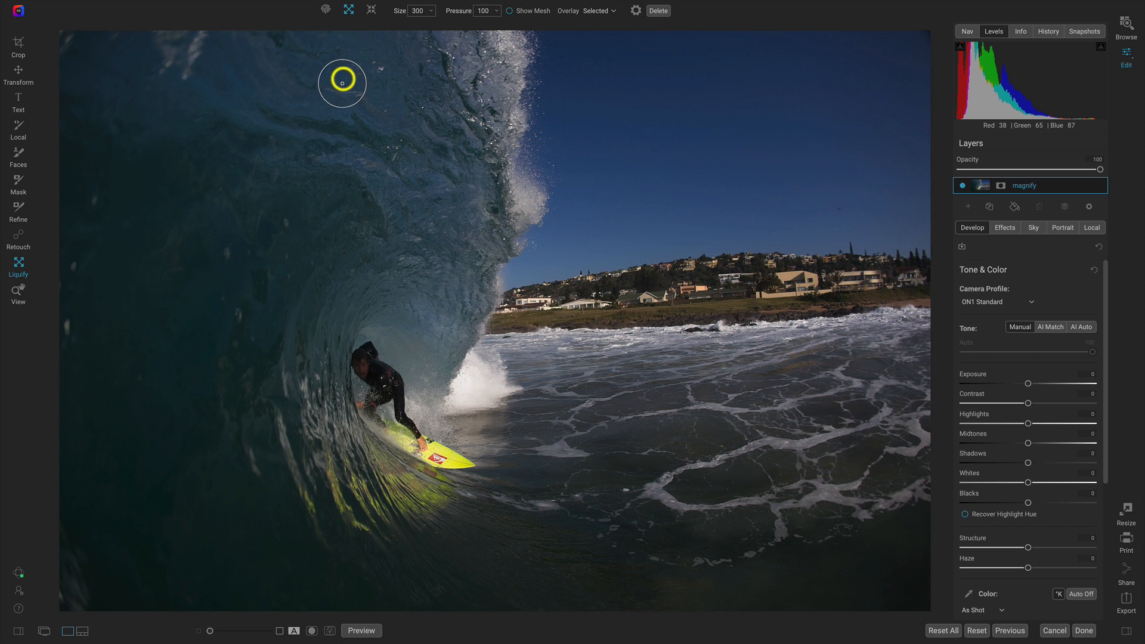
pyautogui.moveTo(323, 44)
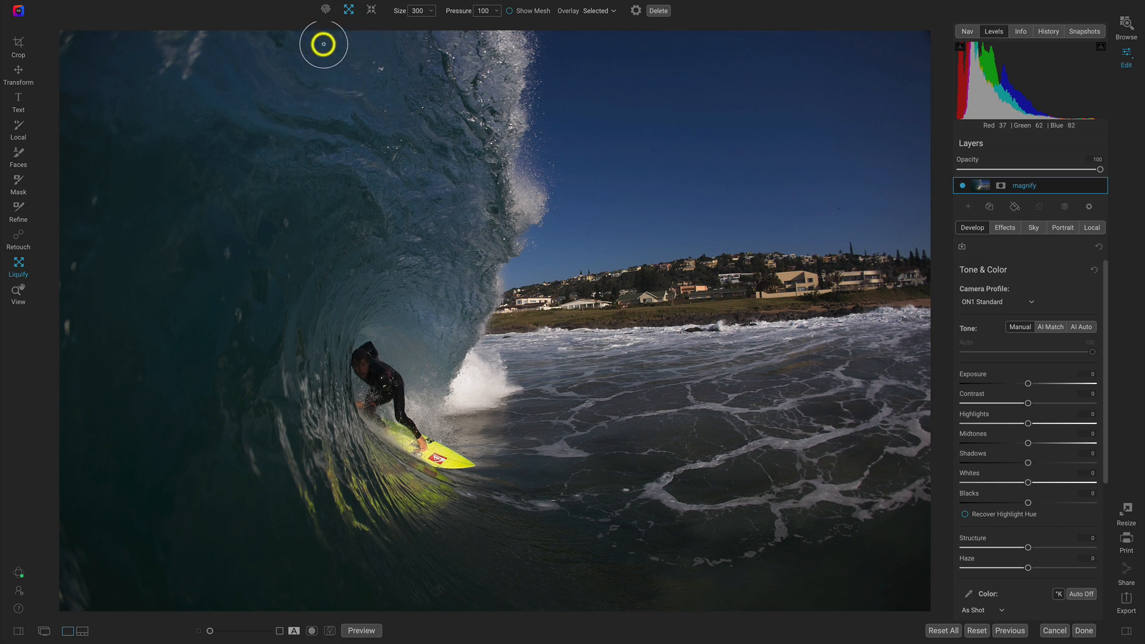
pyautogui.moveTo(333, 62)
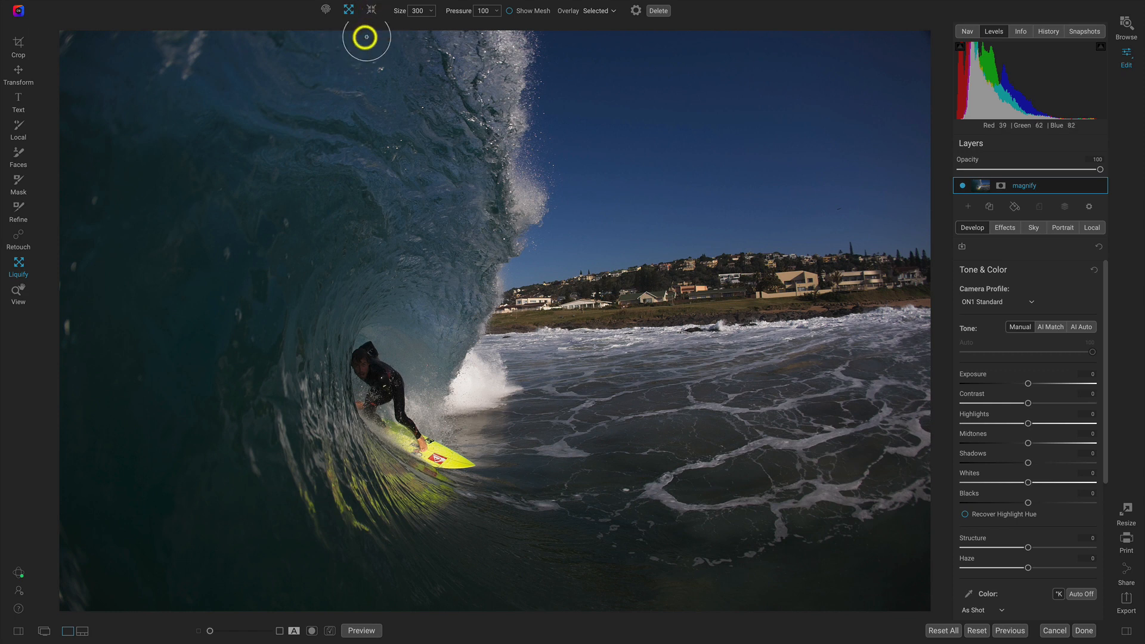
pyautogui.moveTo(347, 63)
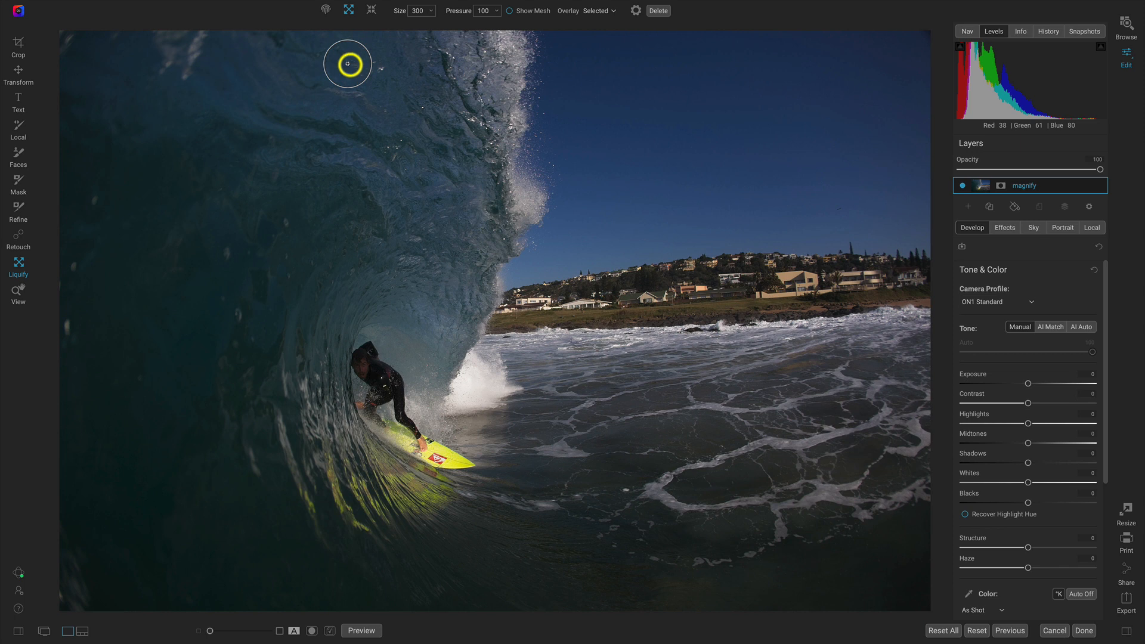
pyautogui.moveTo(383, 183)
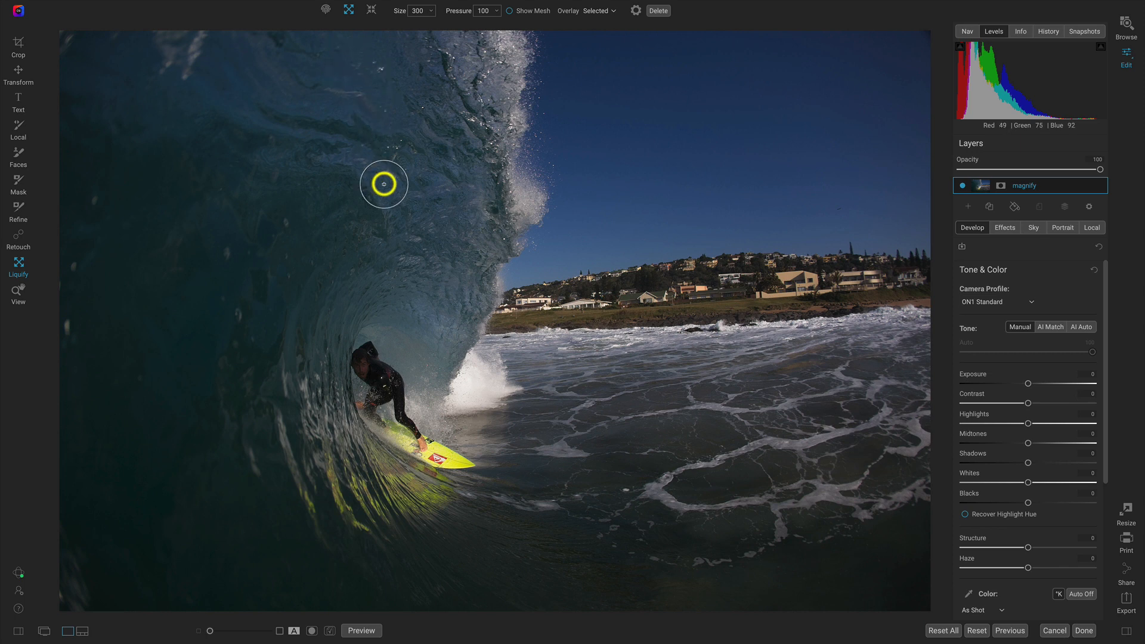
pyautogui.moveTo(398, 159)
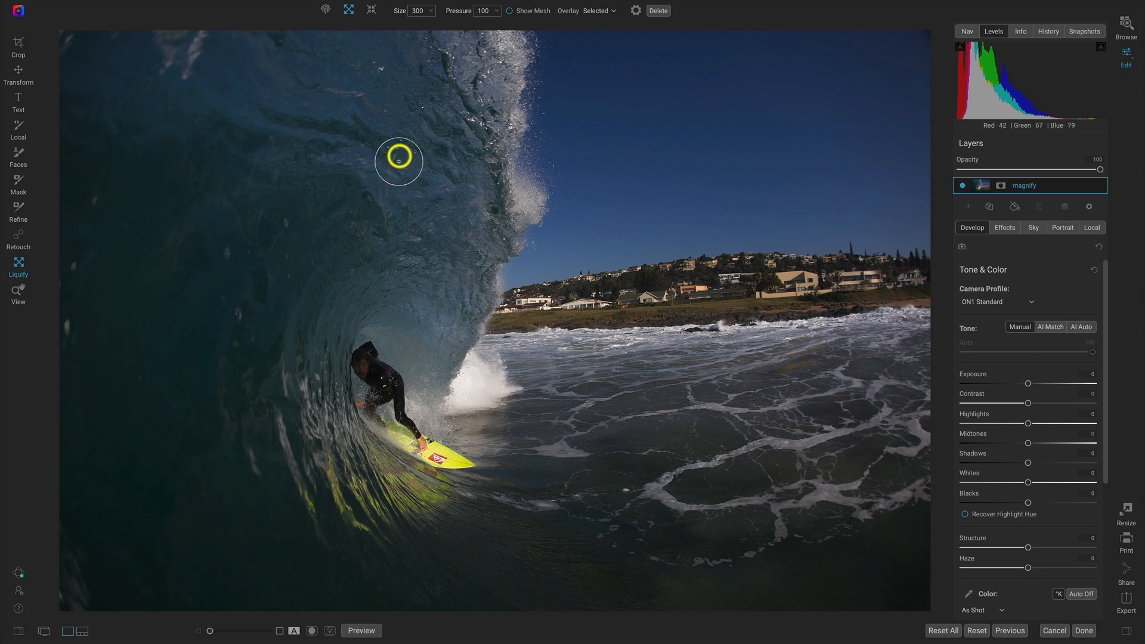
pyautogui.moveTo(429, 78)
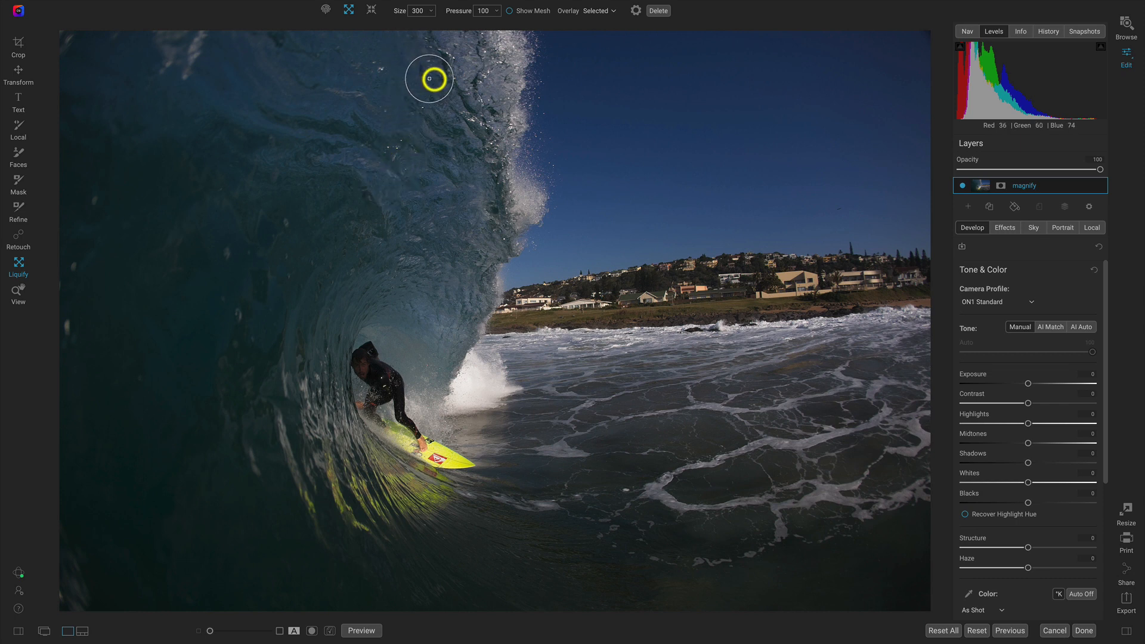
pyautogui.moveTo(478, 69)
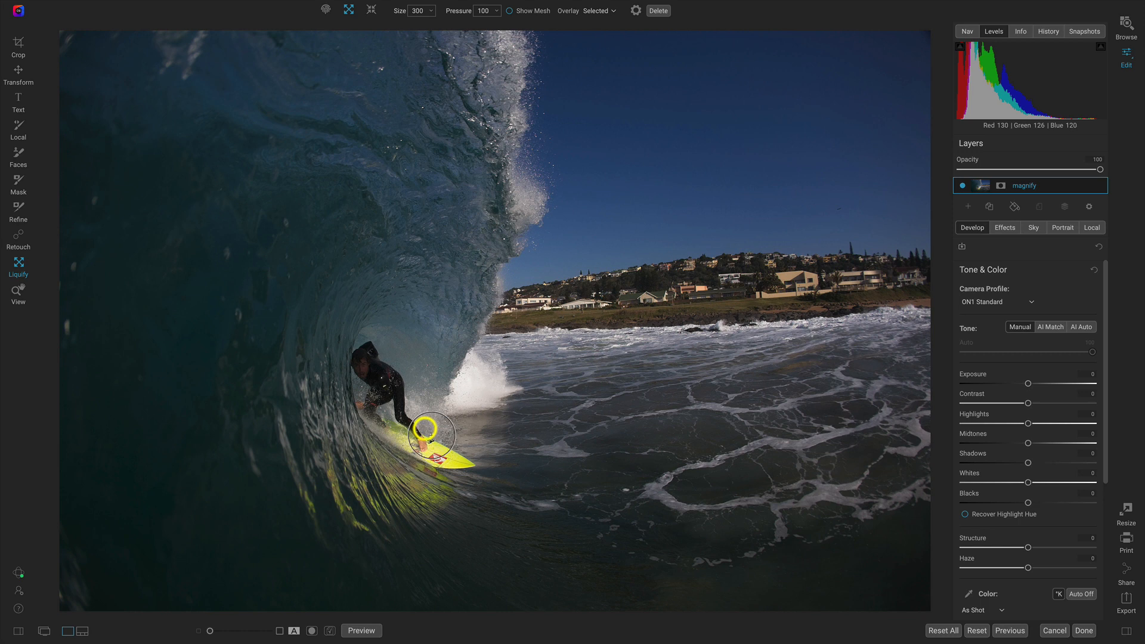
pyautogui.moveTo(409, 351)
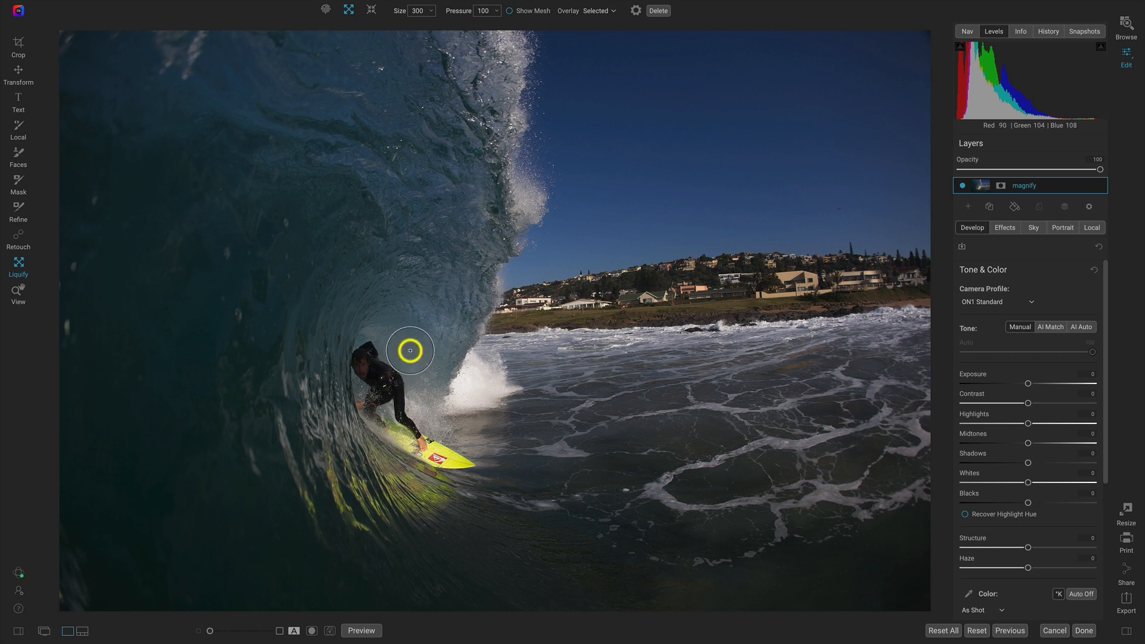
pyautogui.moveTo(400, 52)
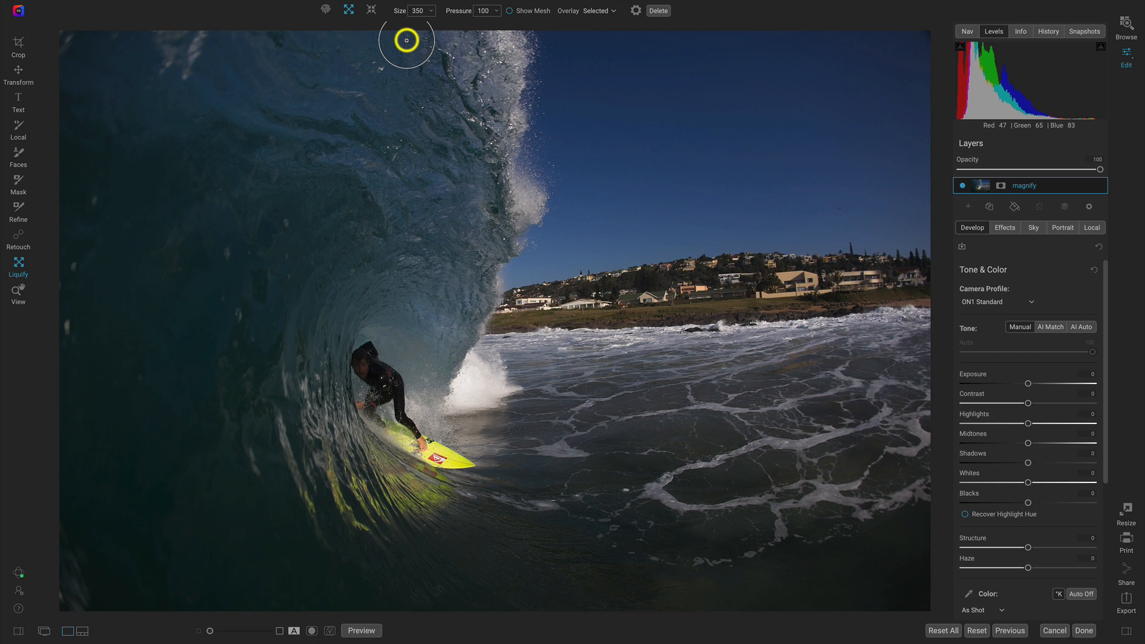
pyautogui.moveTo(461, 28)
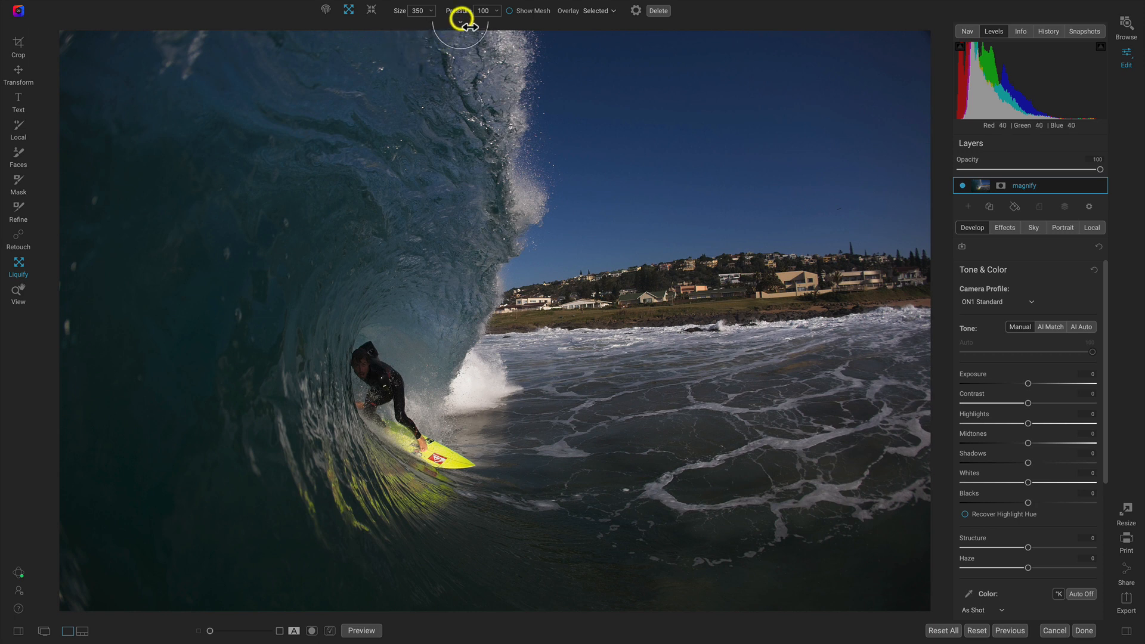
pyautogui.moveTo(458, 11)
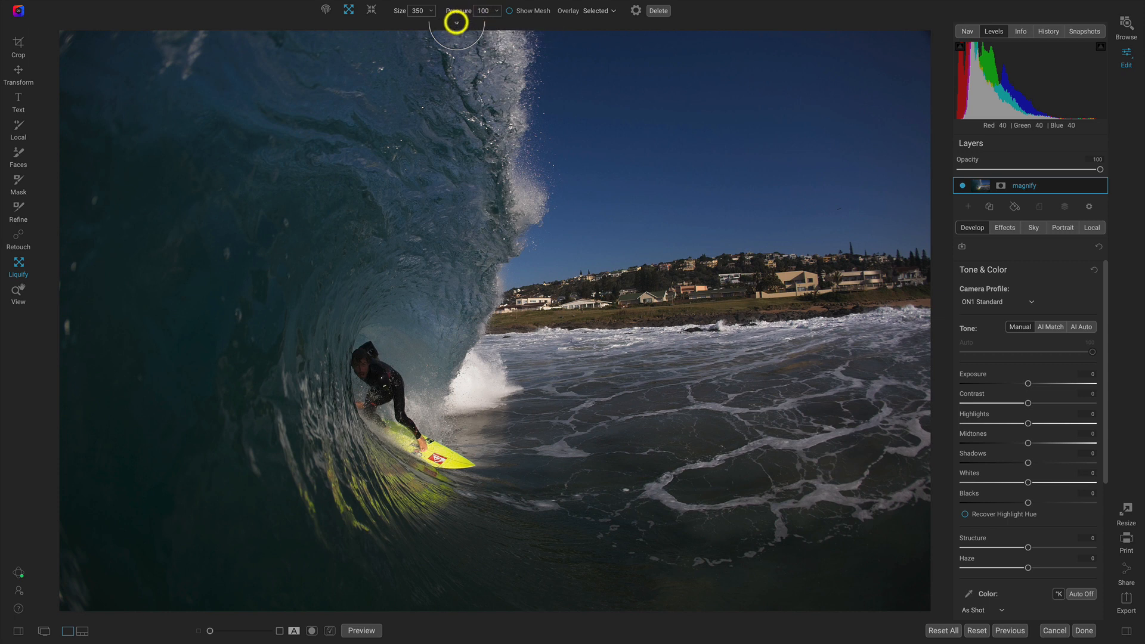
pyautogui.moveTo(402, 29)
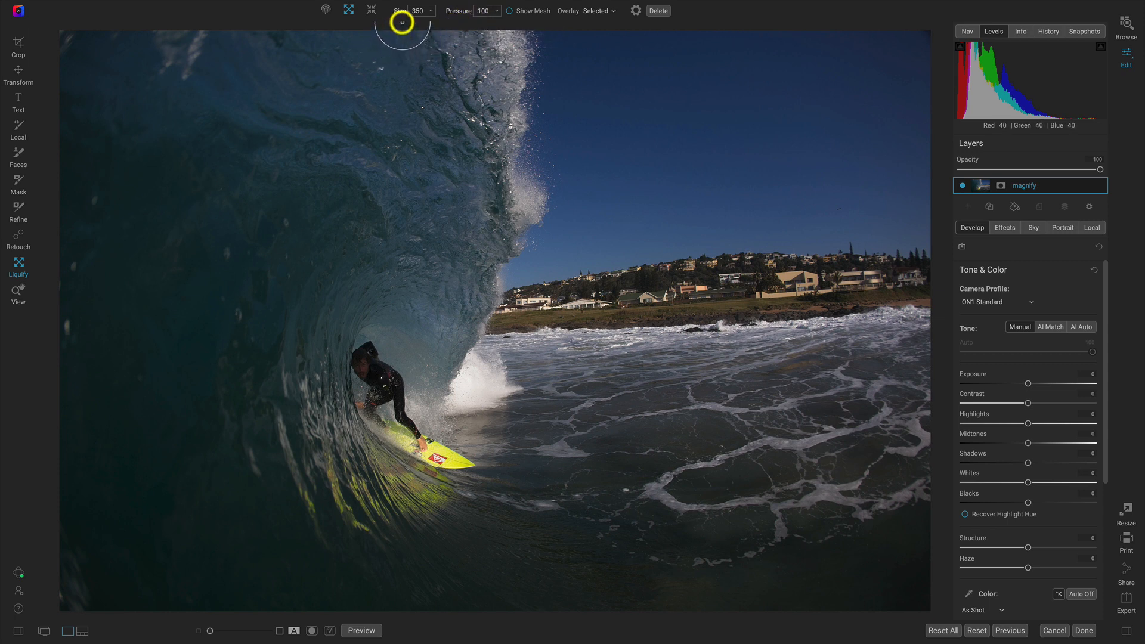
pyautogui.moveTo(409, 92)
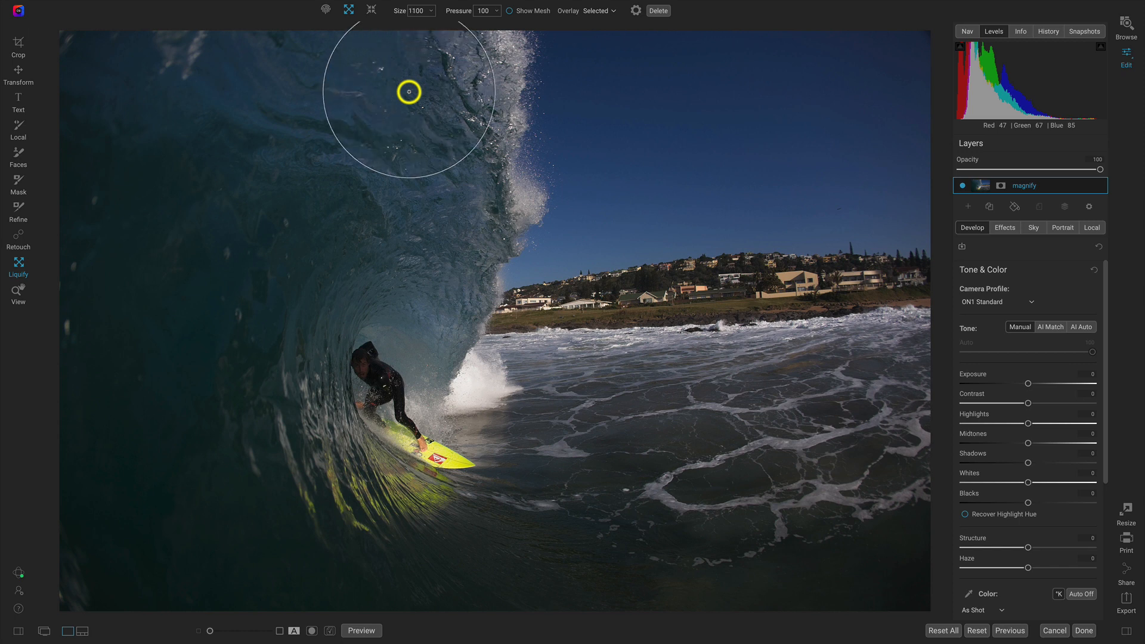
# Enlarge the Bloat brush with the scroll wheel to roughly the wave barrel's width
pyautogui.scroll(-3)
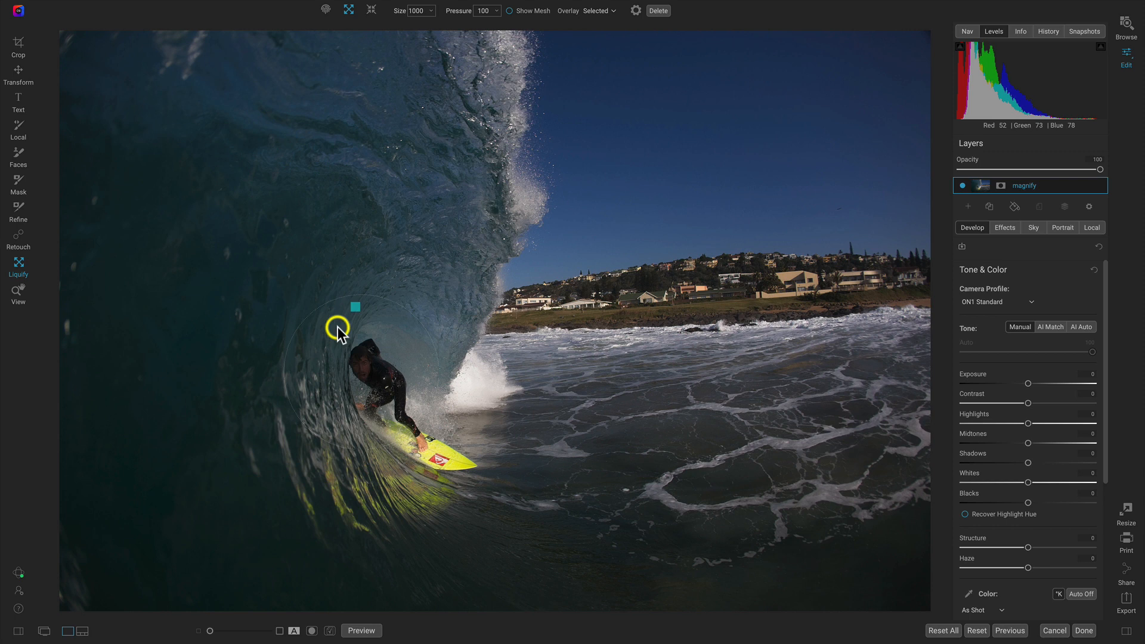
pyautogui.moveTo(353, 309)
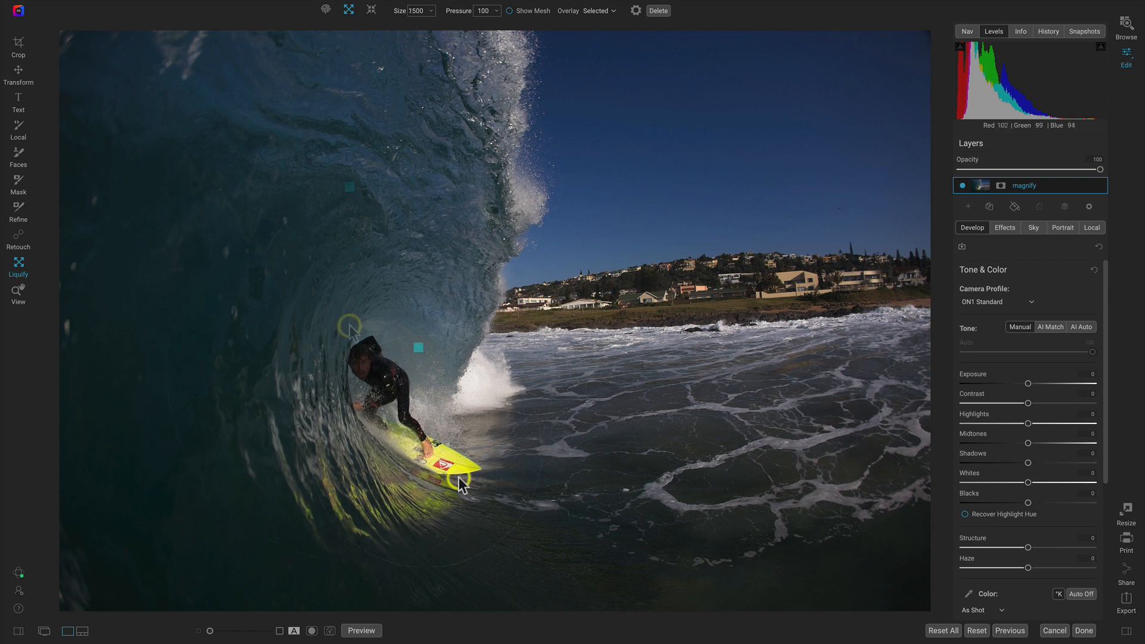
pyautogui.moveTo(655, 220)
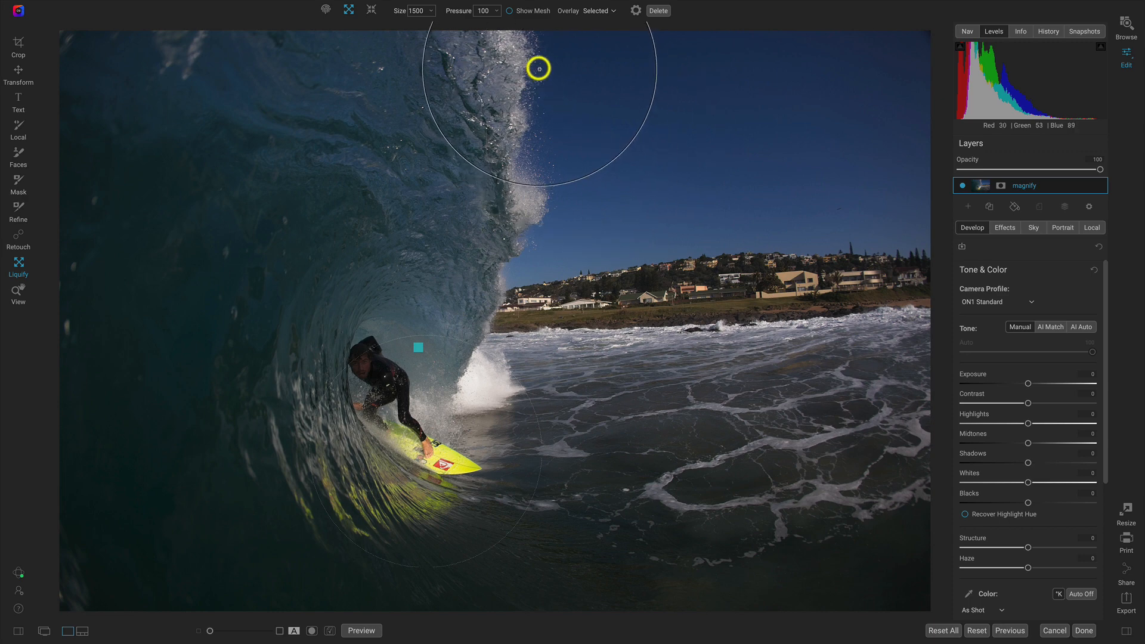
pyautogui.moveTo(509, 13)
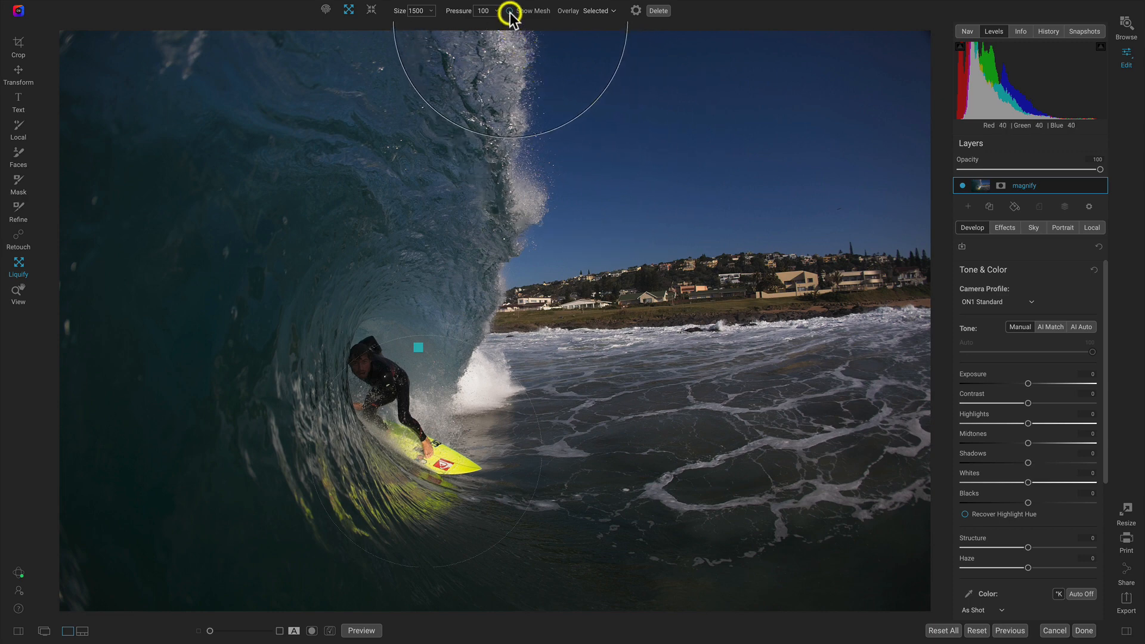
# Turn on Show Mesh to reveal the warp grid around the surfer
pyautogui.click(513, 11)
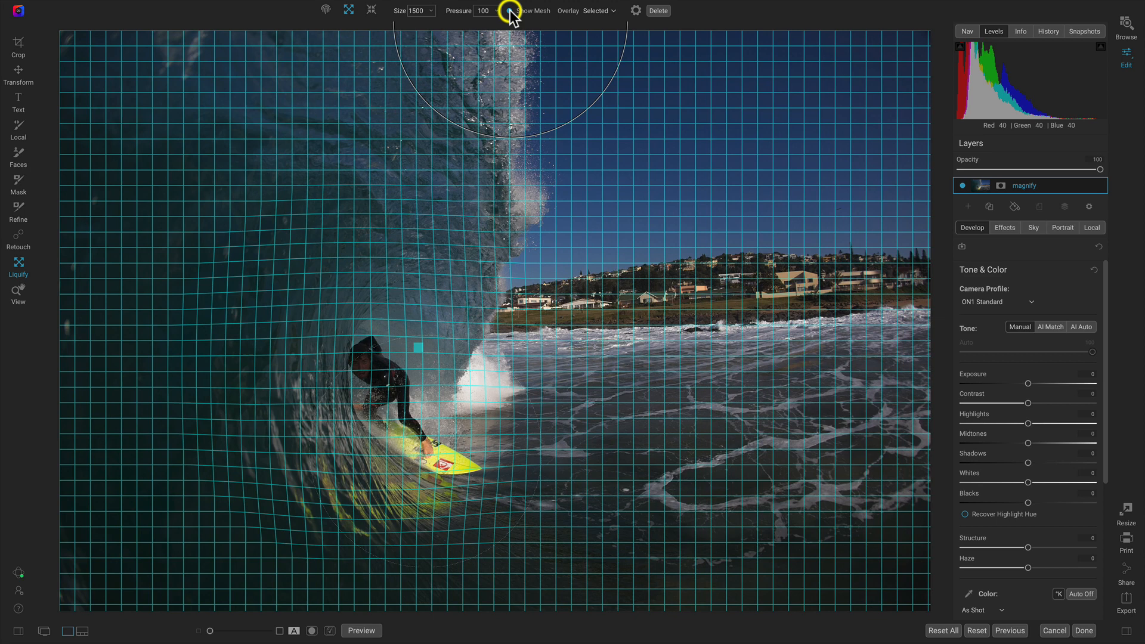
pyautogui.moveTo(520, 124)
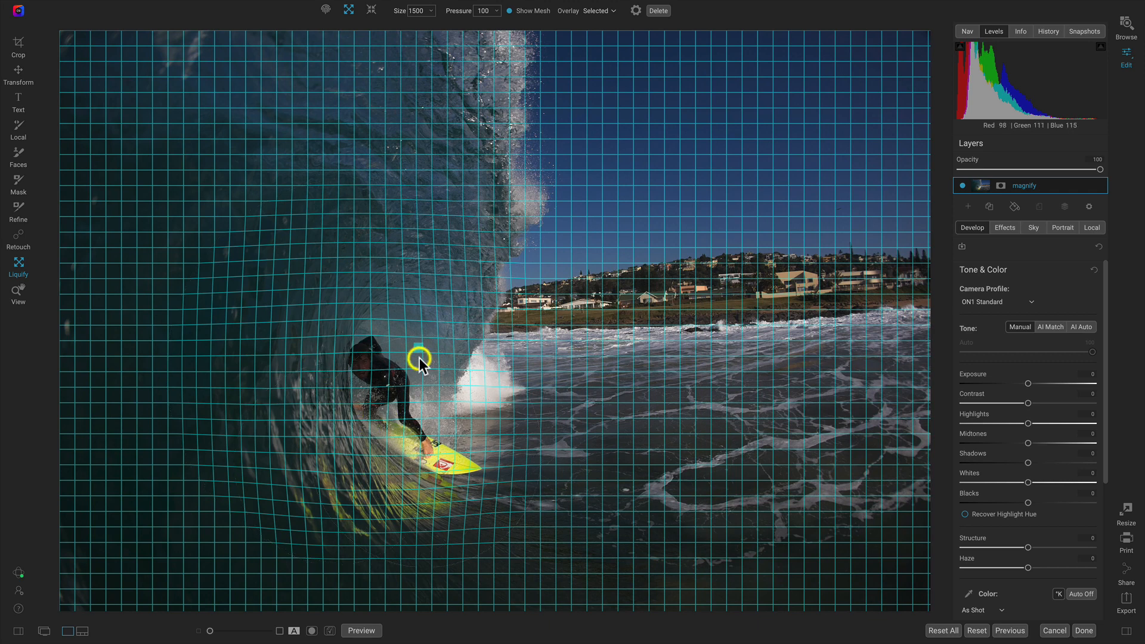
pyautogui.moveTo(763, 186)
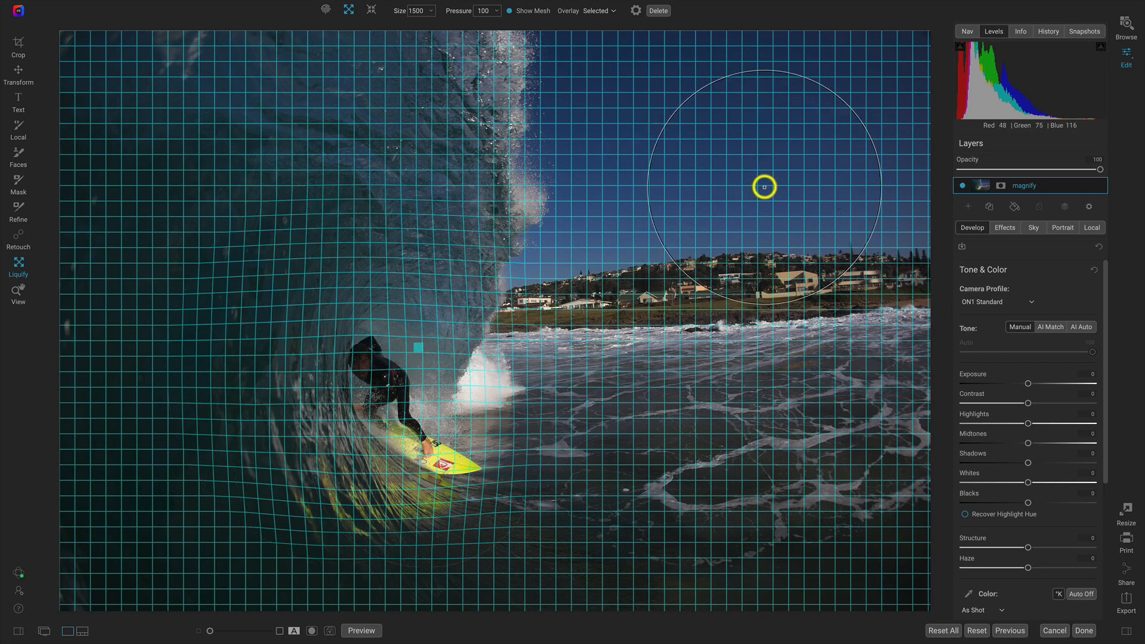
pyautogui.moveTo(759, 167)
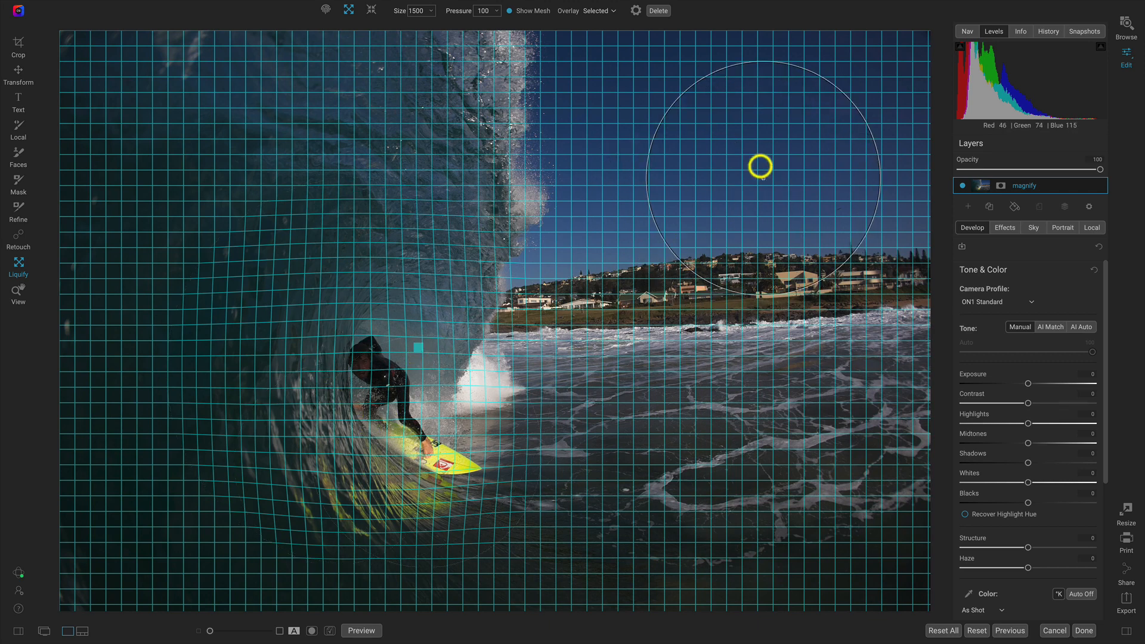
pyautogui.moveTo(769, 232)
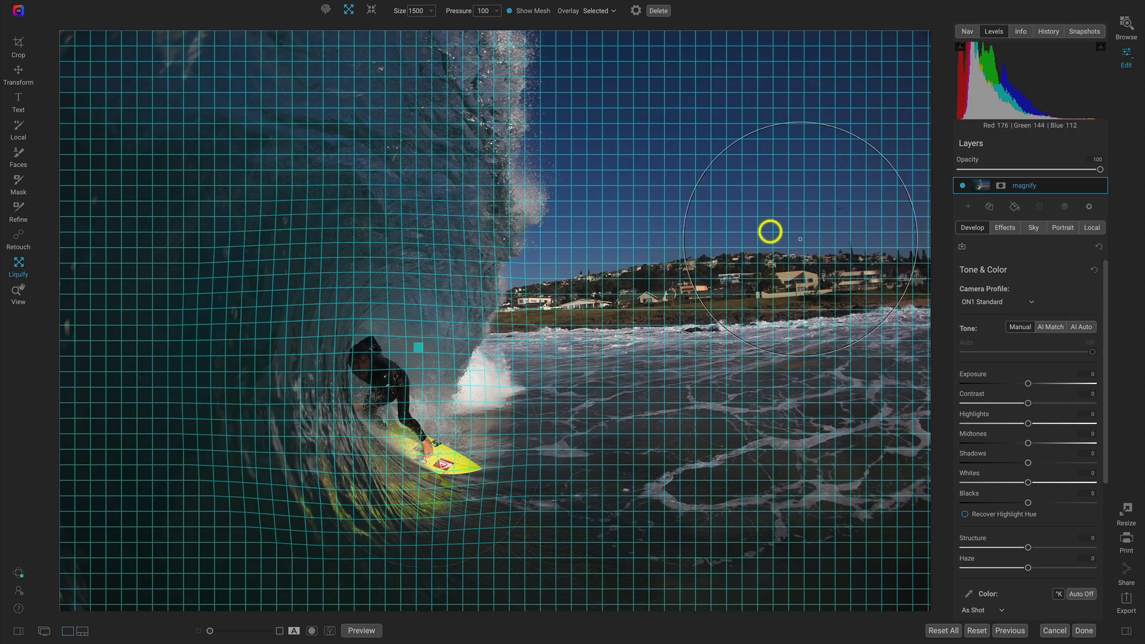
pyautogui.moveTo(739, 244)
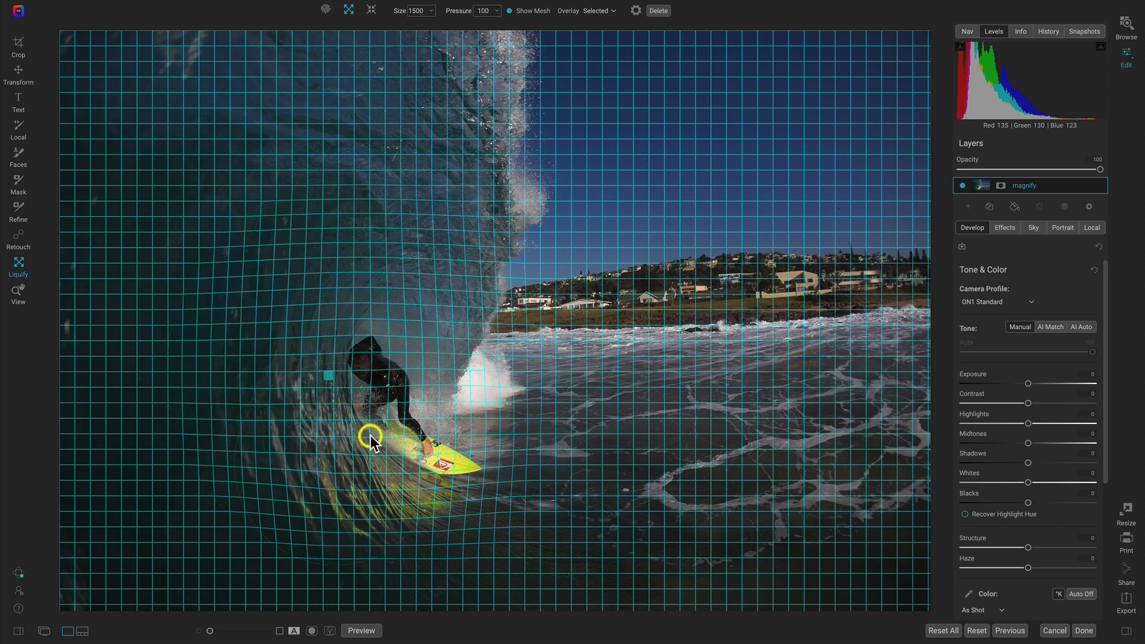
pyautogui.moveTo(399, 447)
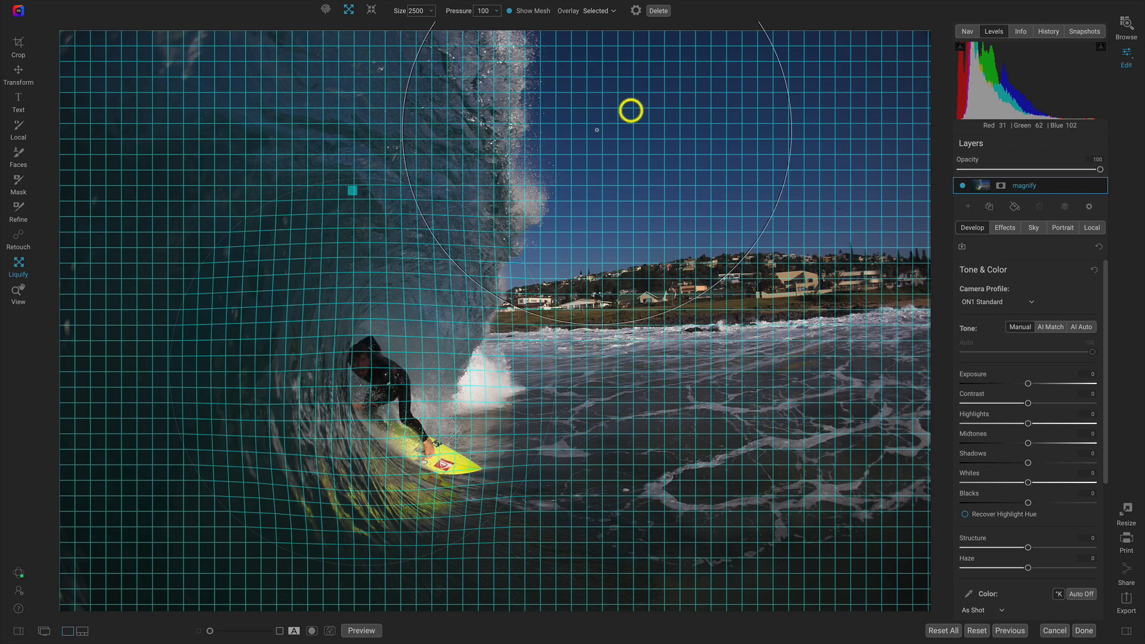
# Turn off Show Mesh and exit the Liquify tool back to plain viewing
pyautogui.click(512, 11)
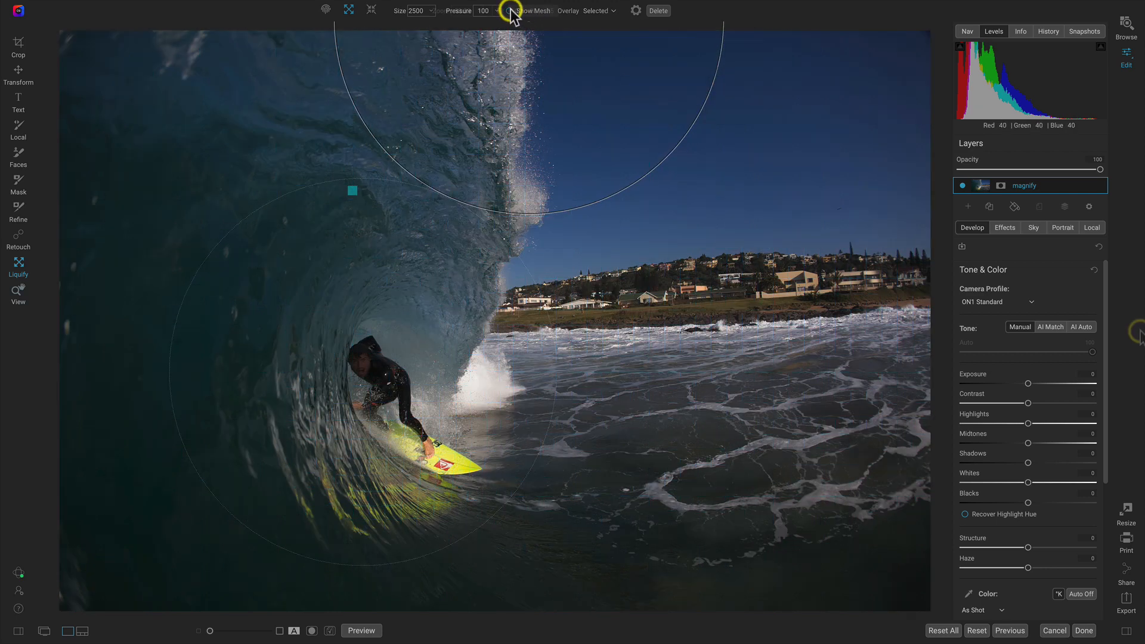
pyautogui.click(18, 292)
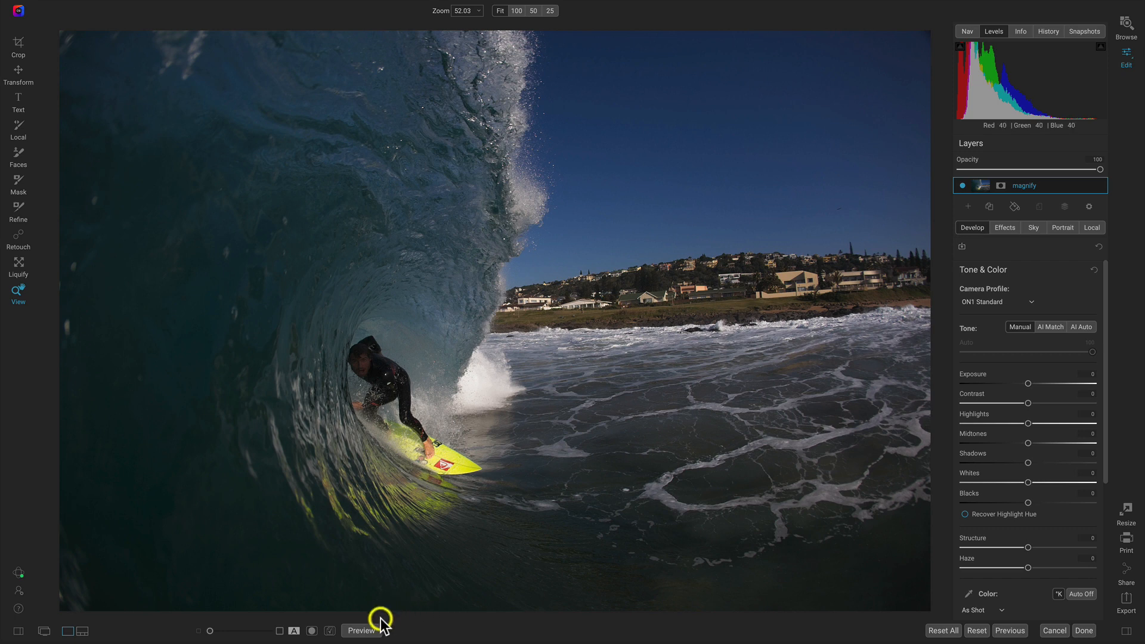
# Toggle Preview off and on to compare the original with the enlarged surfer
pyautogui.click(358, 630)
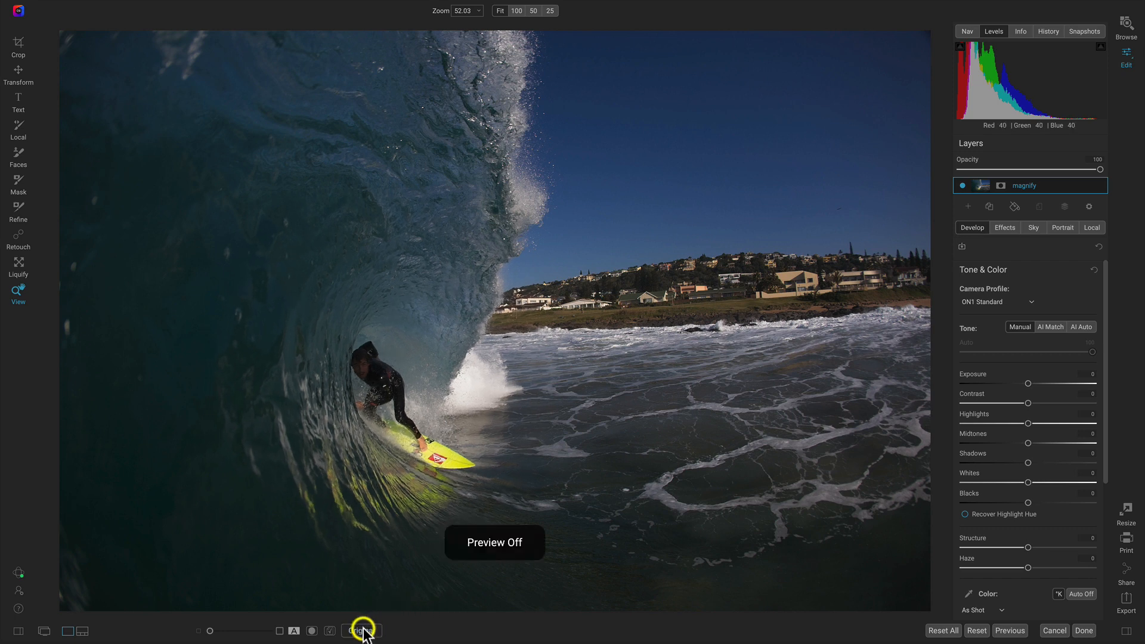
pyautogui.click(361, 630)
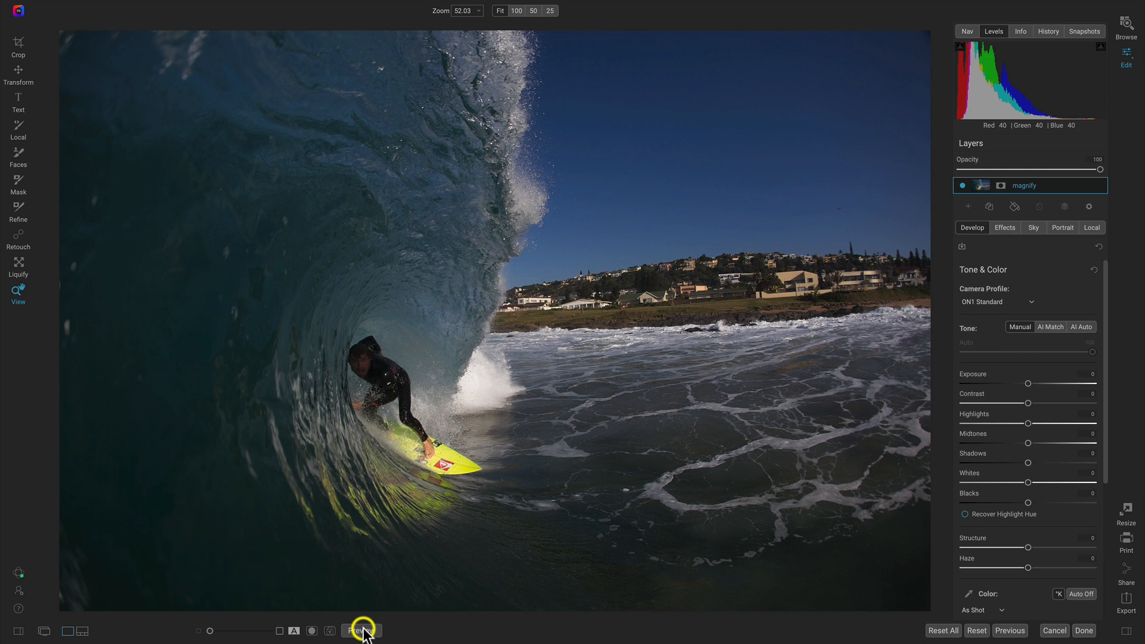